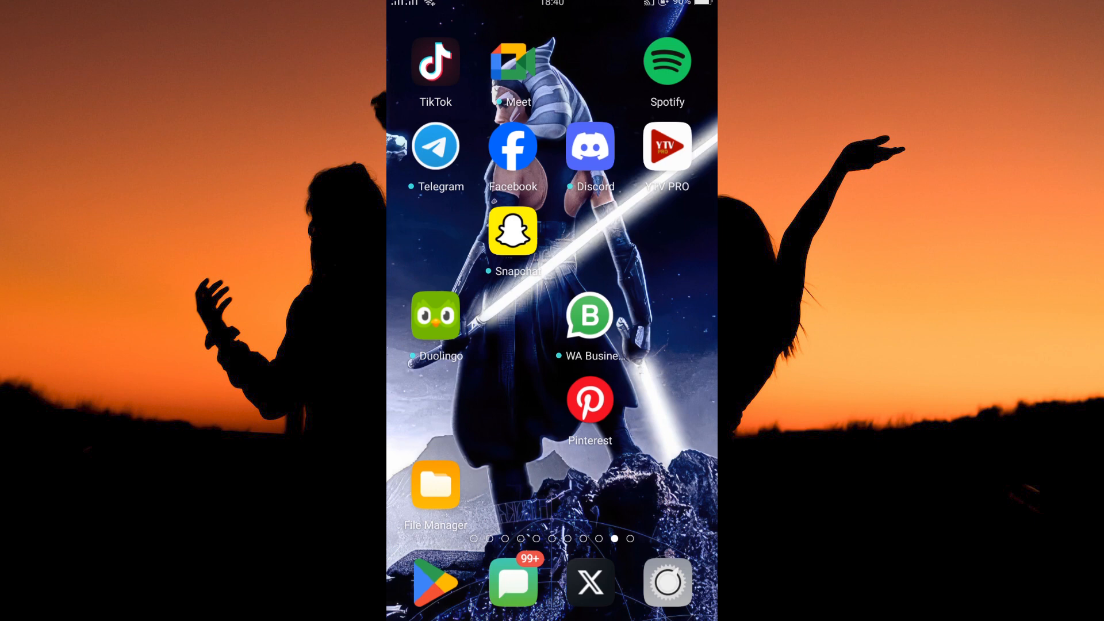
Launch Spotify and open its Settings page from the Home tab gear icon
left_click(666, 61)
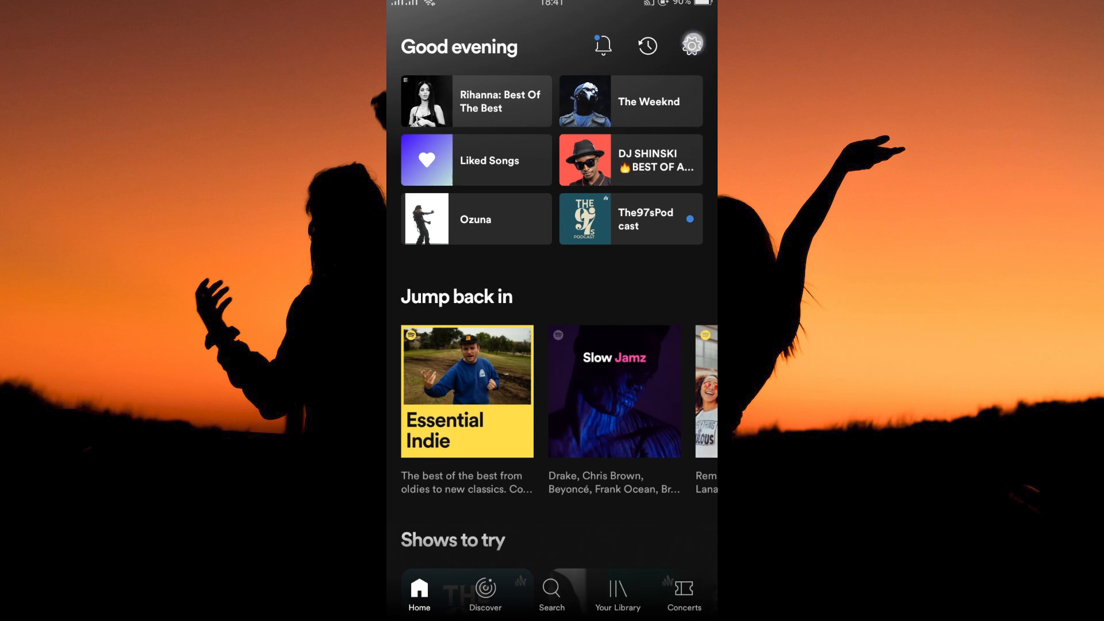
left_click(690, 44)
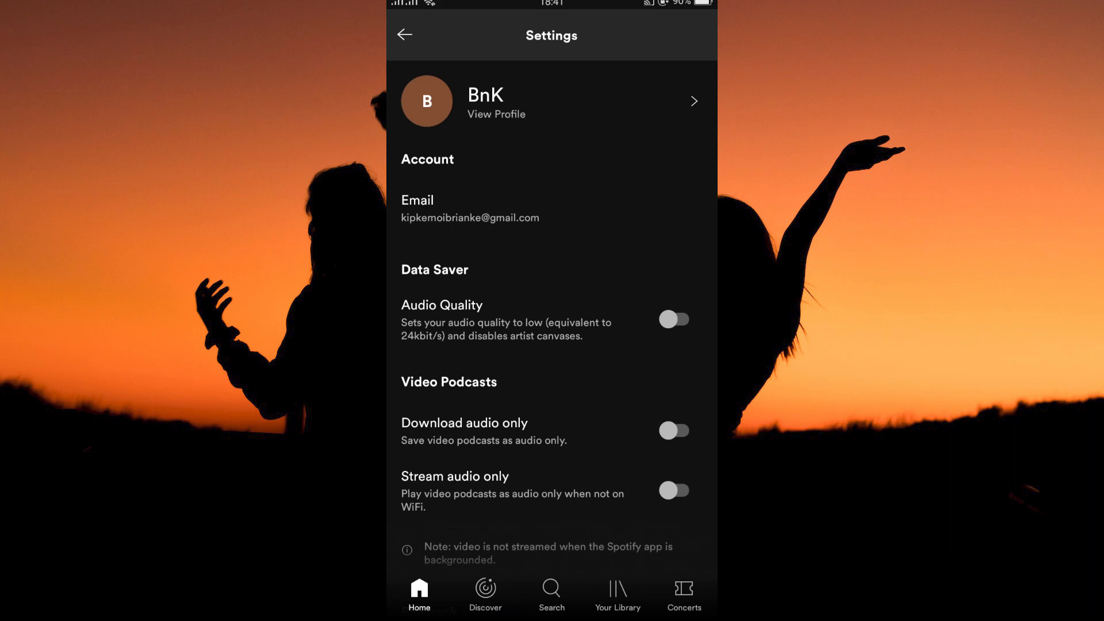